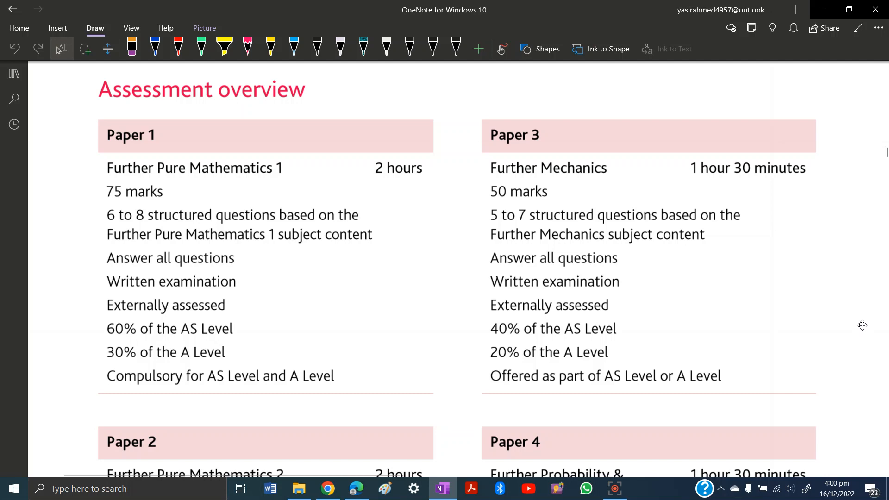
Pick the pink pen and underline Paper 1's '2 hours' and '75 marks'.
left_click(246, 46)
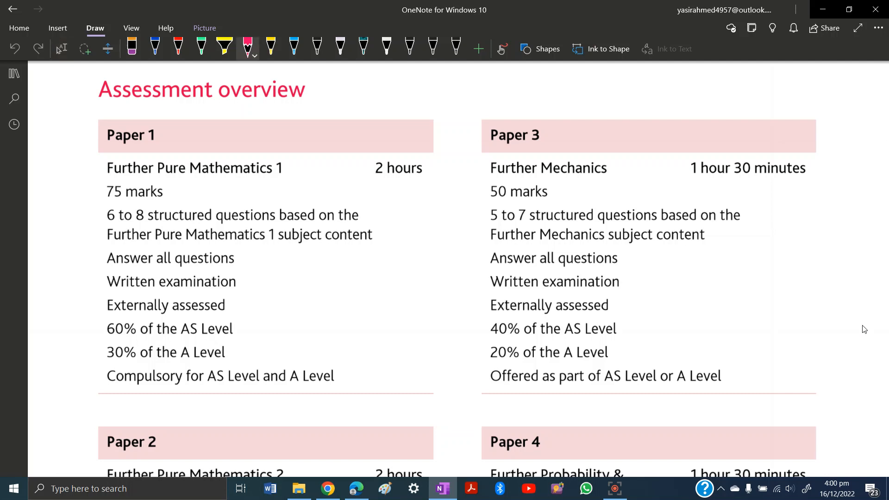
scroll("down", 3)
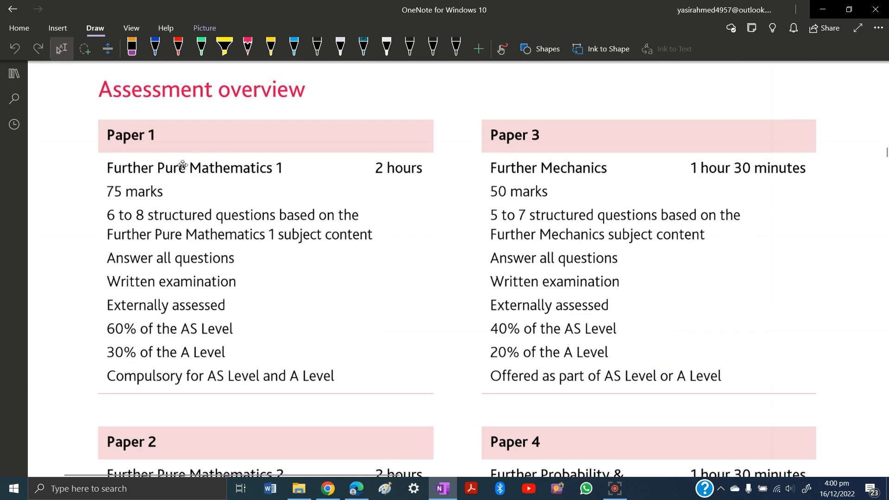
scroll("down", 3)
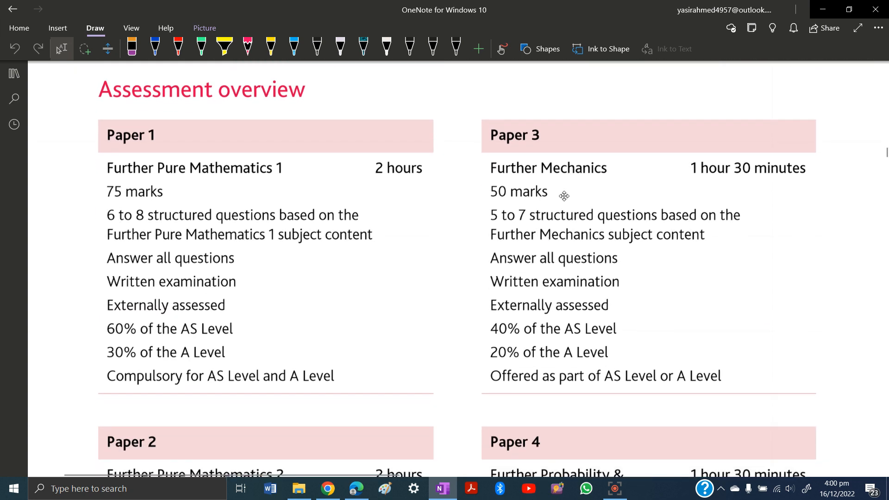
scroll("down", 3)
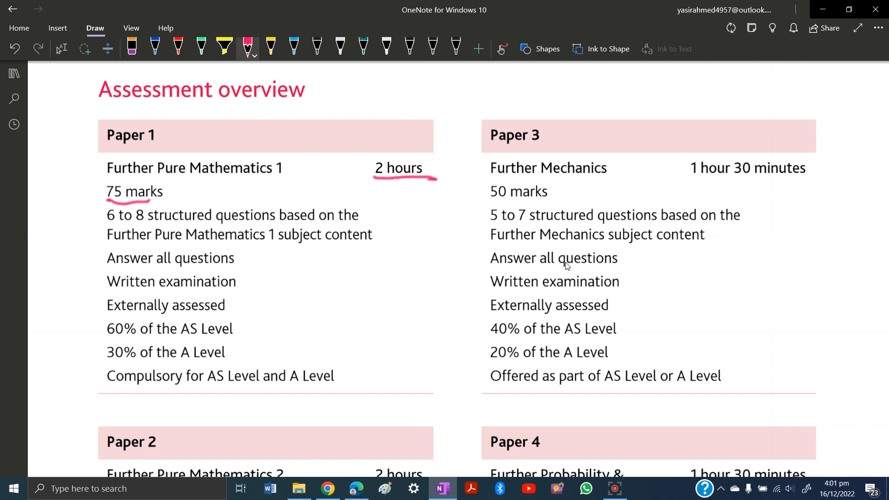
Tick Paper 1's '60% of the AS Level' and '30% of the A Level' and underline 'Compulsory'.
left_click(238, 328)
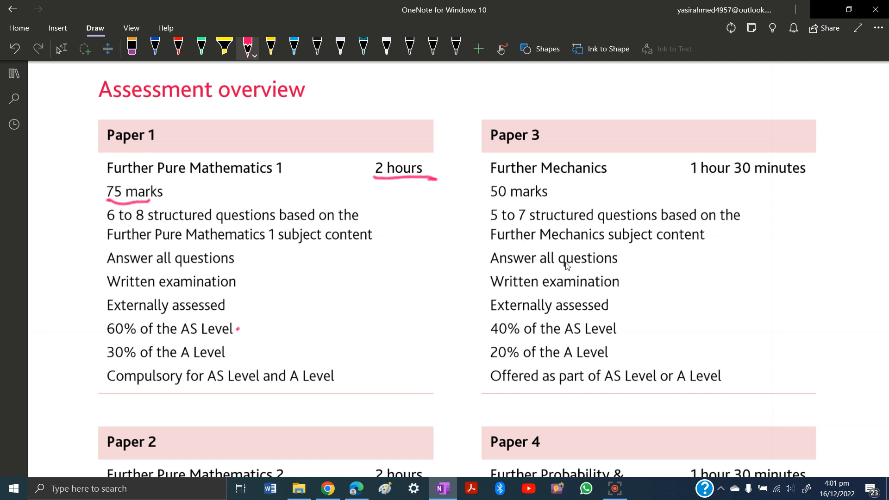
left_click_drag(238, 330, 266, 323)
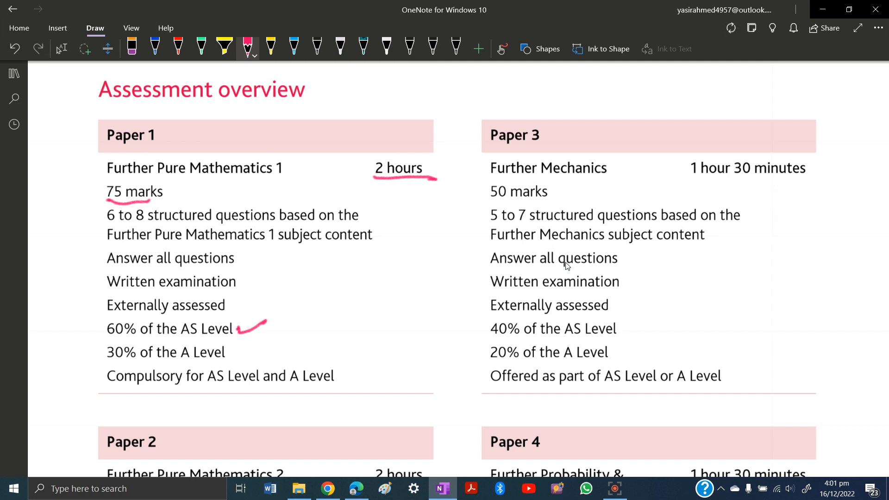
left_click_drag(227, 357, 241, 349)
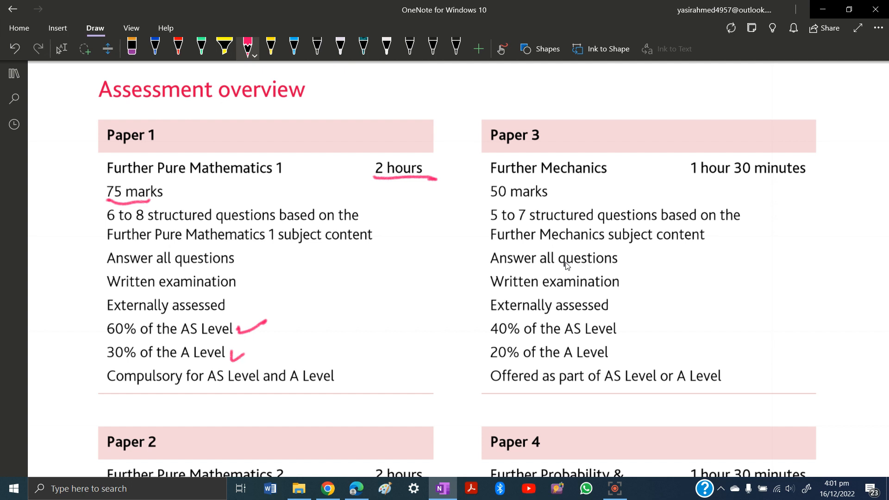
left_click_drag(102, 391, 187, 391)
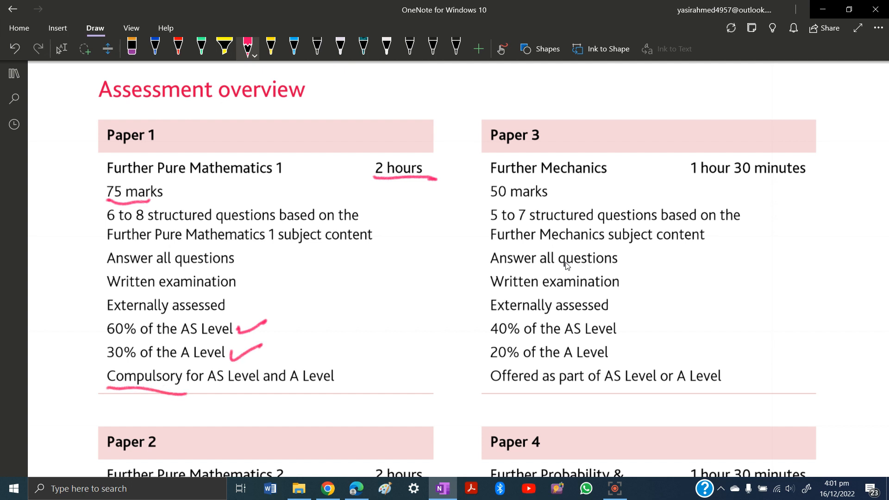
left_click(62, 48)
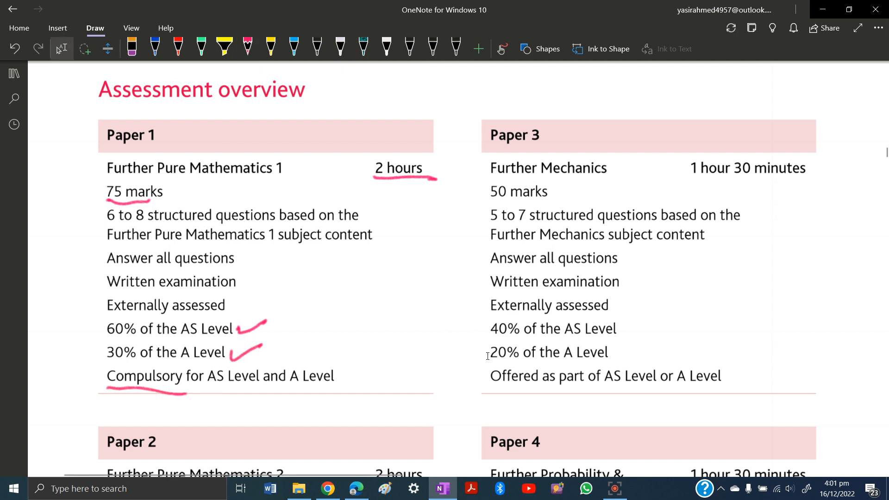
scroll("down", 3)
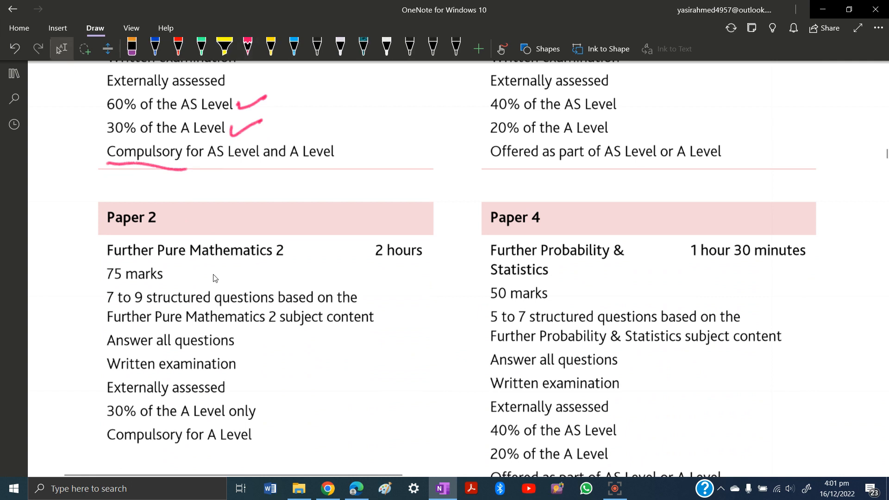
Underline Paper 2's '75 marks' and '2 hours', then bring Papers 1 and 3 into view.
left_click_drag(108, 286, 161, 285)
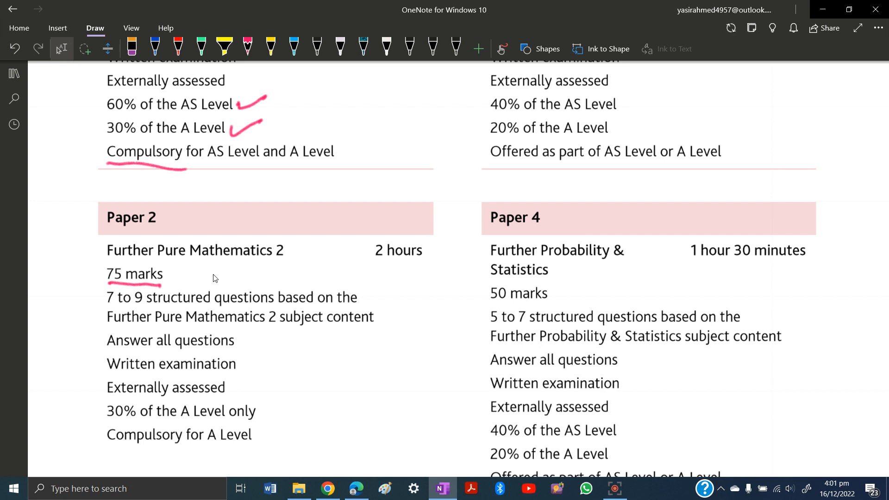
left_click_drag(374, 261, 433, 259)
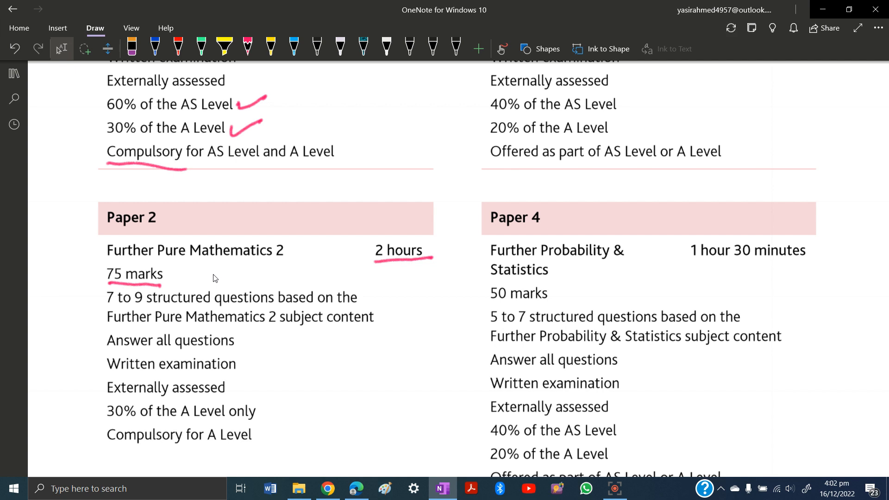
left_click_drag(243, 414, 278, 402)
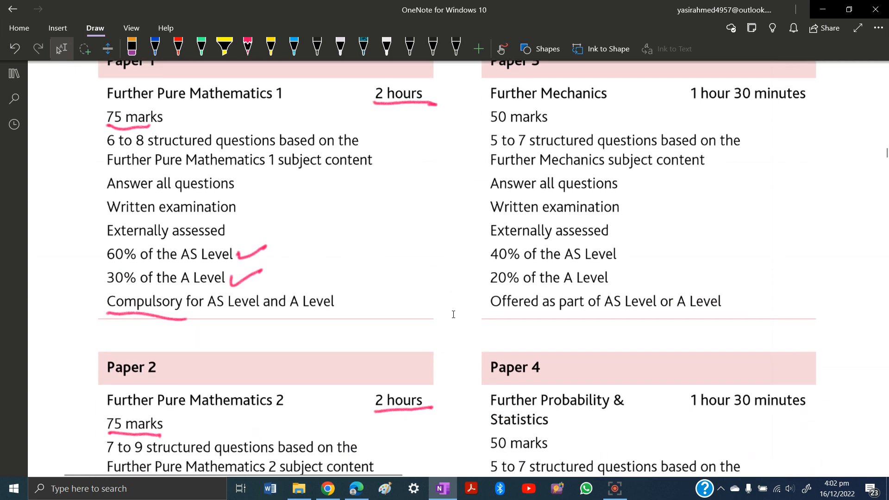
Underline Paper 3's '1 hour 30 minutes' and 'Offered as part of AS Level or A Level' in pink.
left_click(247, 46)
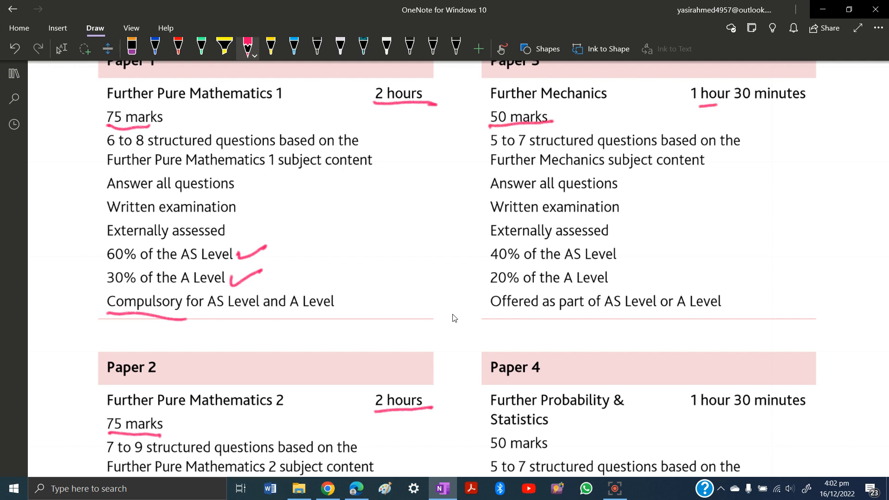
left_click_drag(702, 105, 811, 103)
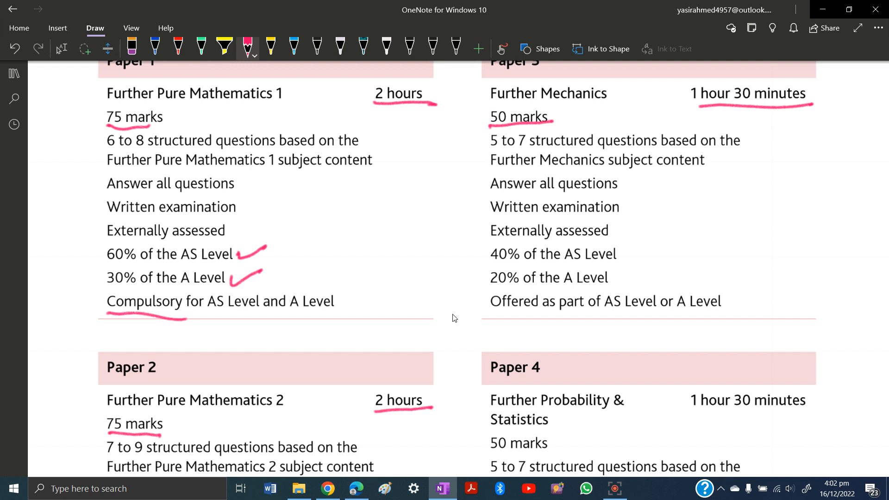
scroll("down", 3)
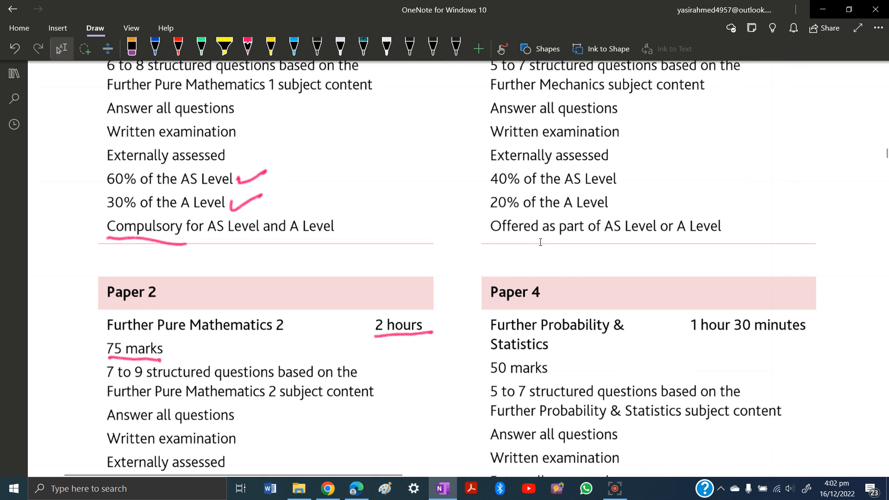
left_click(246, 46)
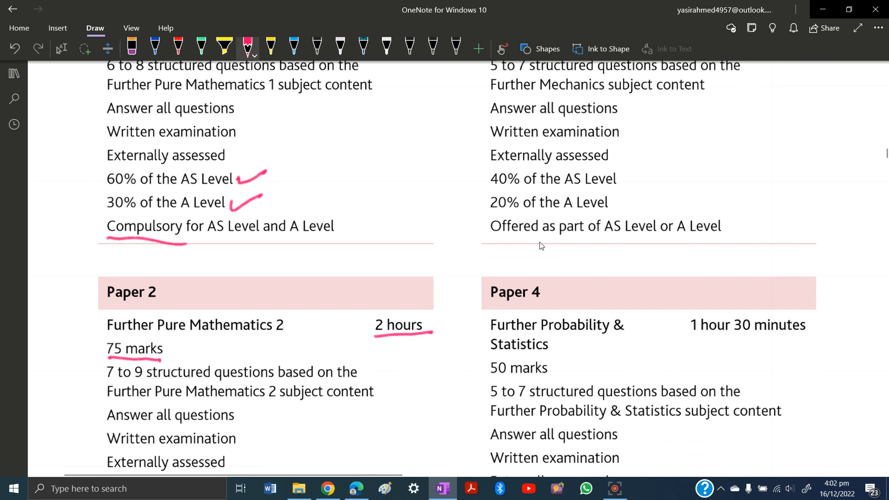
left_click_drag(494, 238, 660, 236)
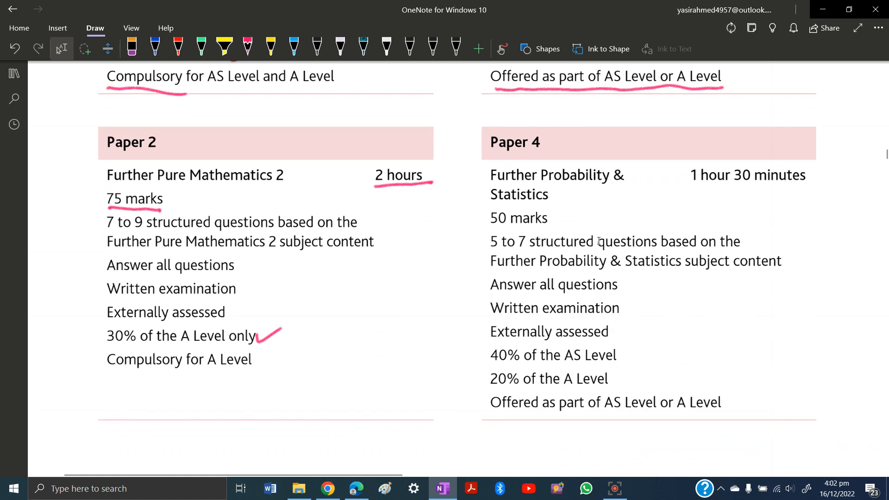
mouse_move(397, 22)
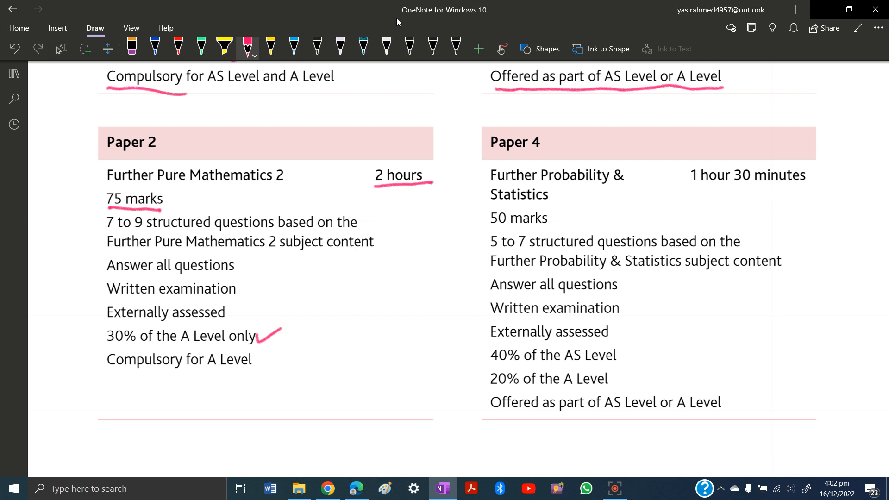
Underline Paper 4's '1 hour 30 minutes', '50 marks' and offering line, and tick its 40% and 20% weightings.
left_click_drag(695, 188, 819, 190)
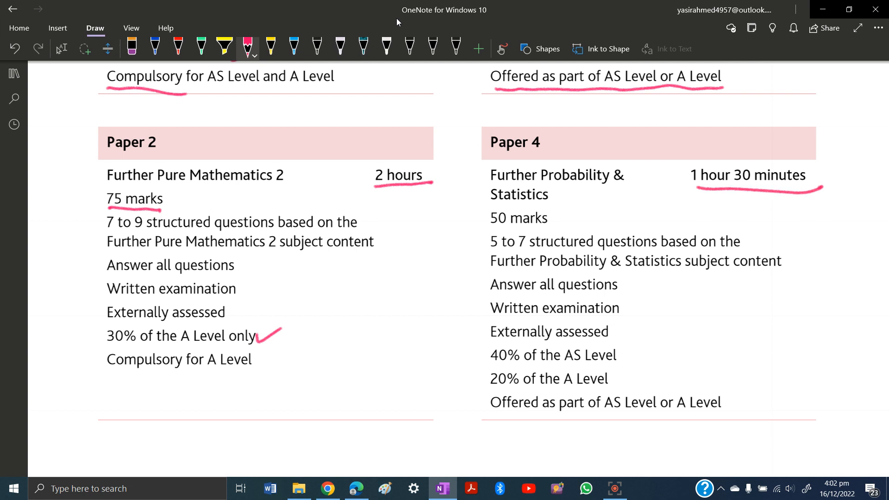
left_click_drag(491, 227, 558, 224)
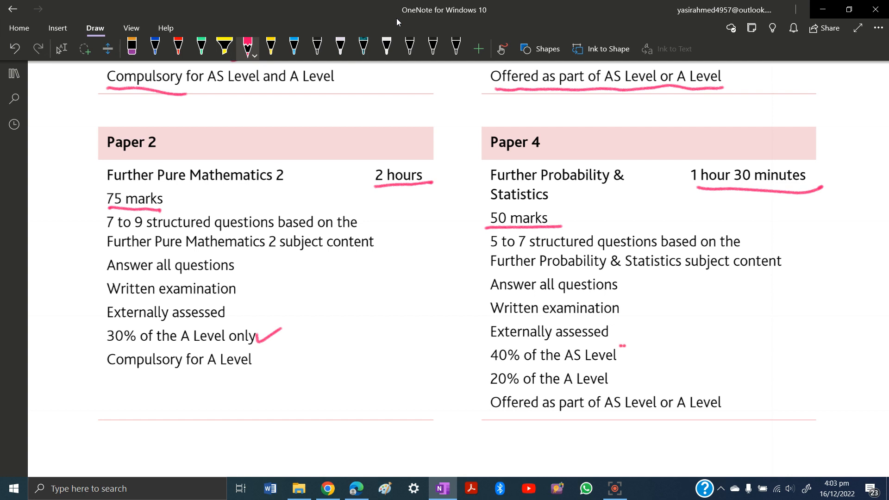
left_click_drag(618, 352, 657, 339)
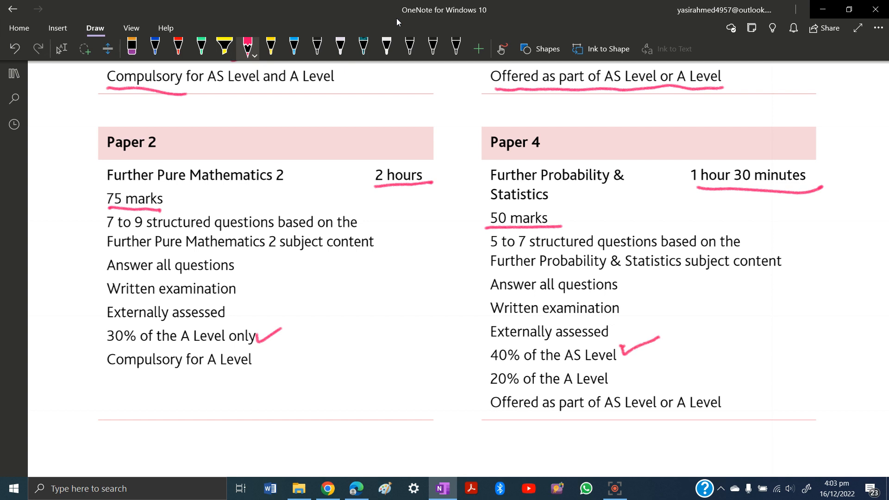
left_click_drag(618, 385, 649, 369)
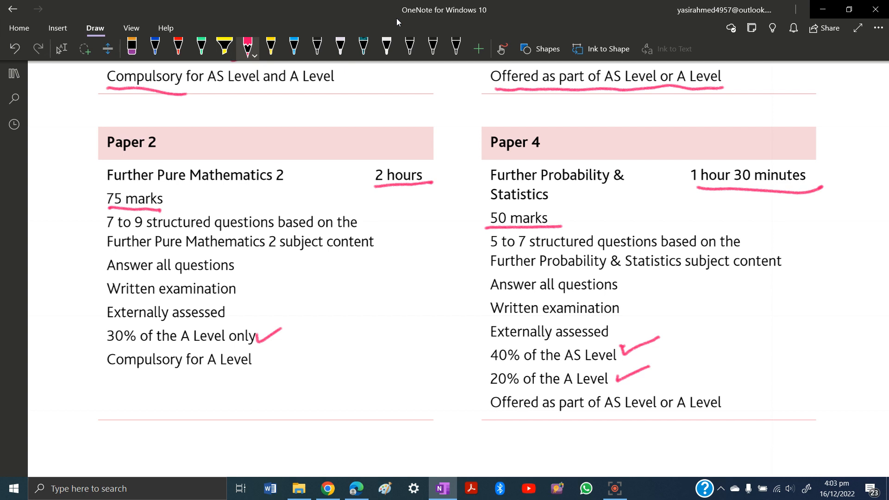
left_click_drag(487, 417, 646, 420)
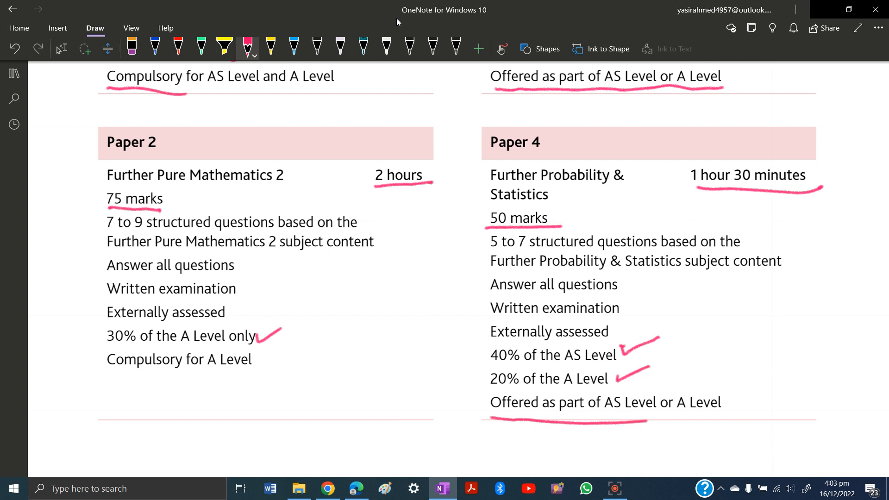
left_click_drag(646, 419, 737, 413)
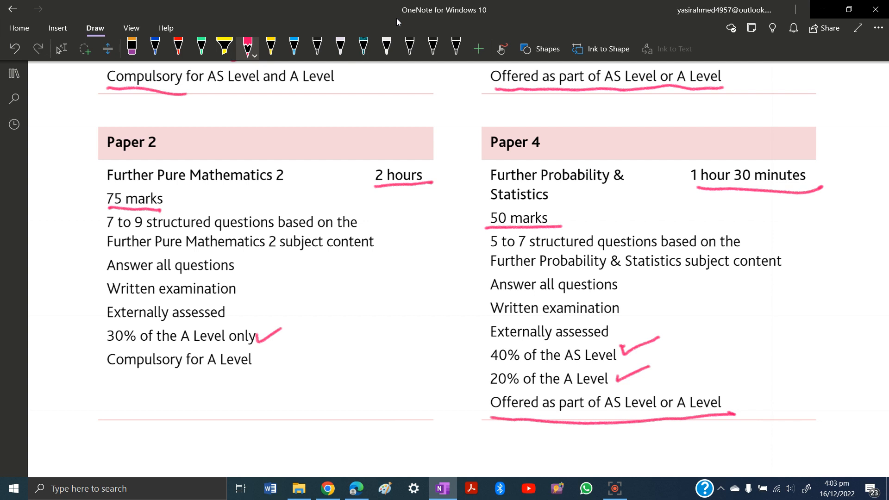
Switch to Lasso Select to leave pen mode after finishing Paper 4.
left_click(61, 48)
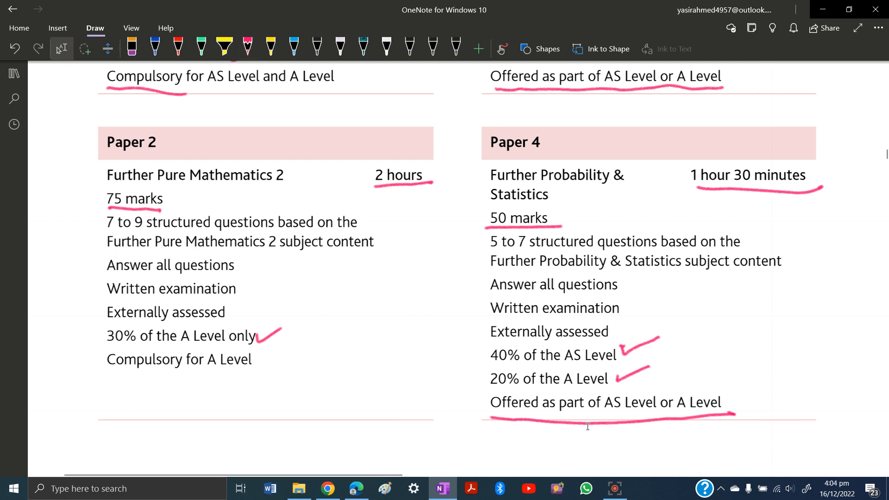